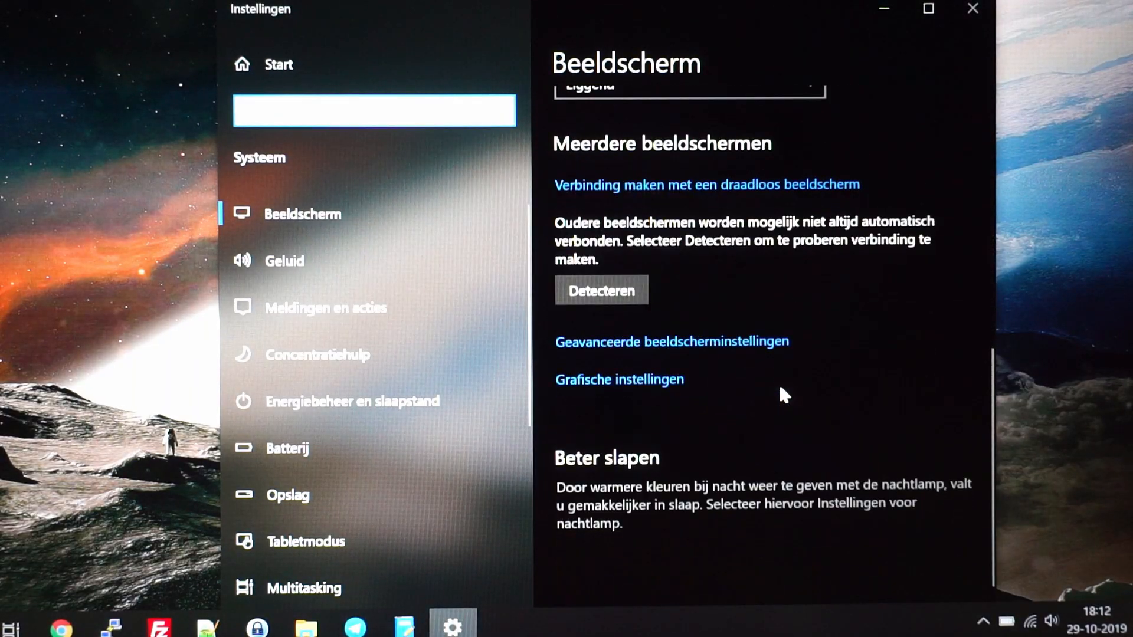
Type '890-' then a long row of g characters in the untitled note to test the new keys
{"action": "left_click", "coordinate": [672, 341]}
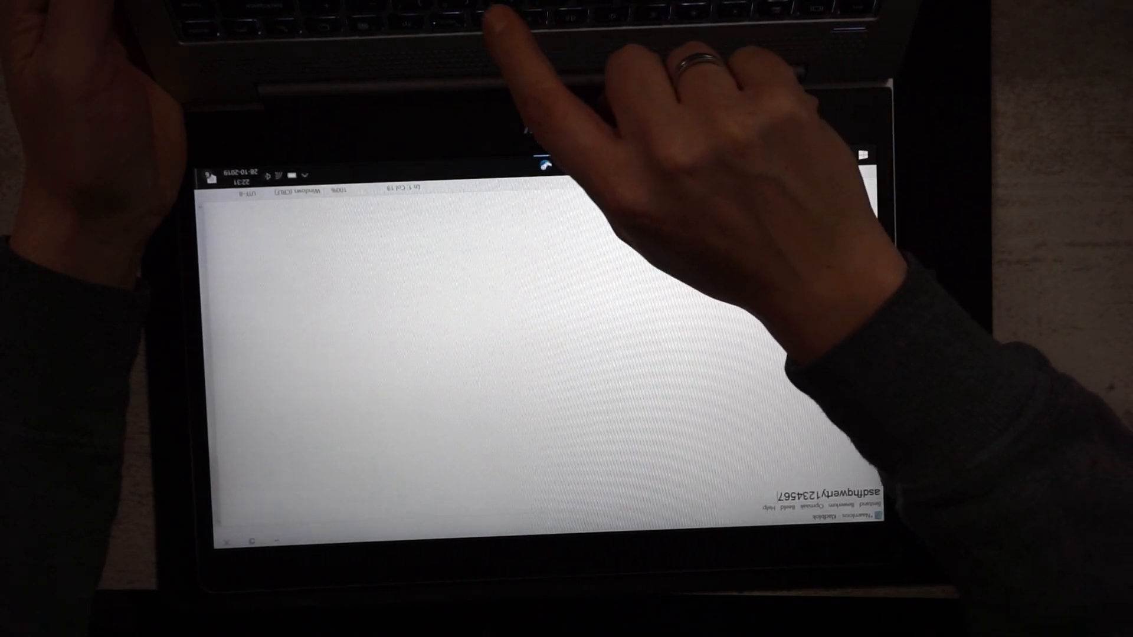
{"action": "type", "text": "890-"}
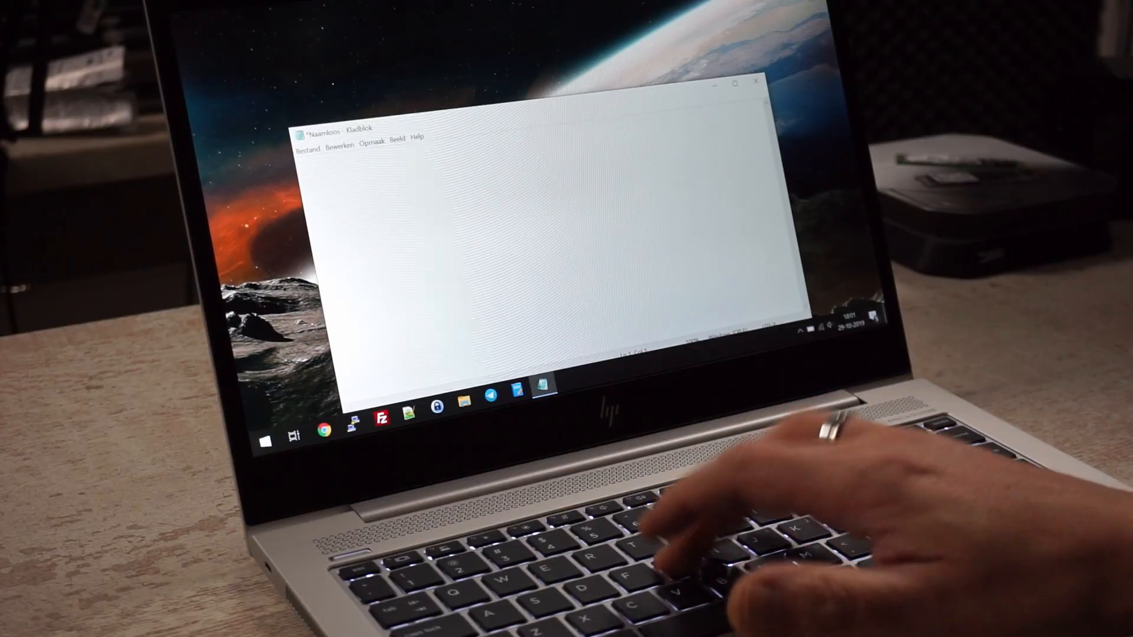
{"action": "type", "text": "gg"}
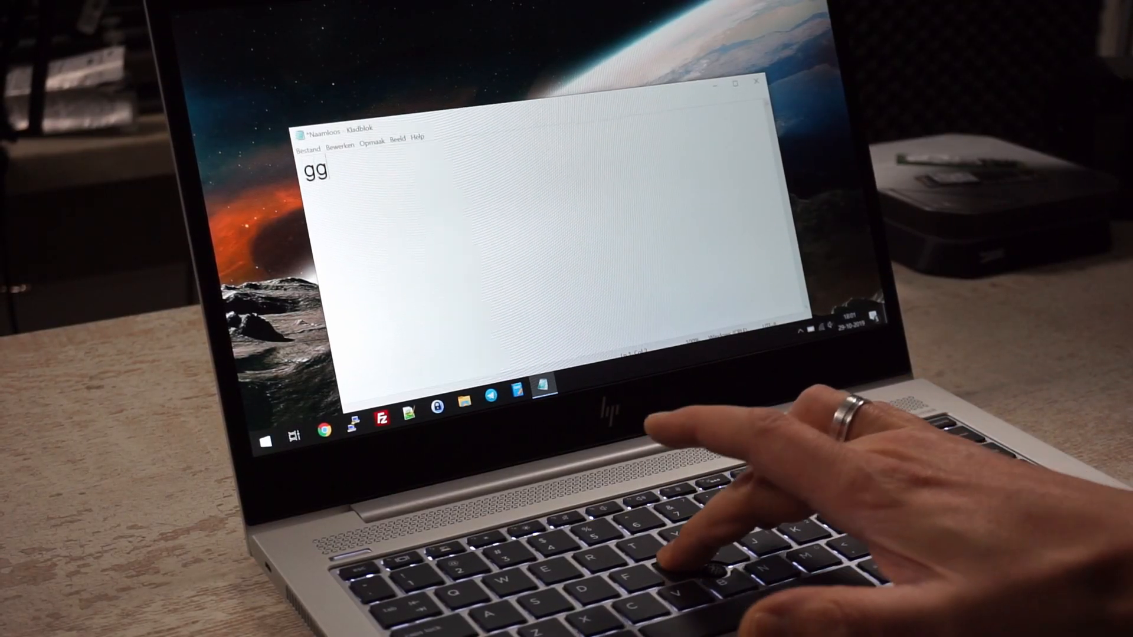
{"action": "type", "text": "ggg"}
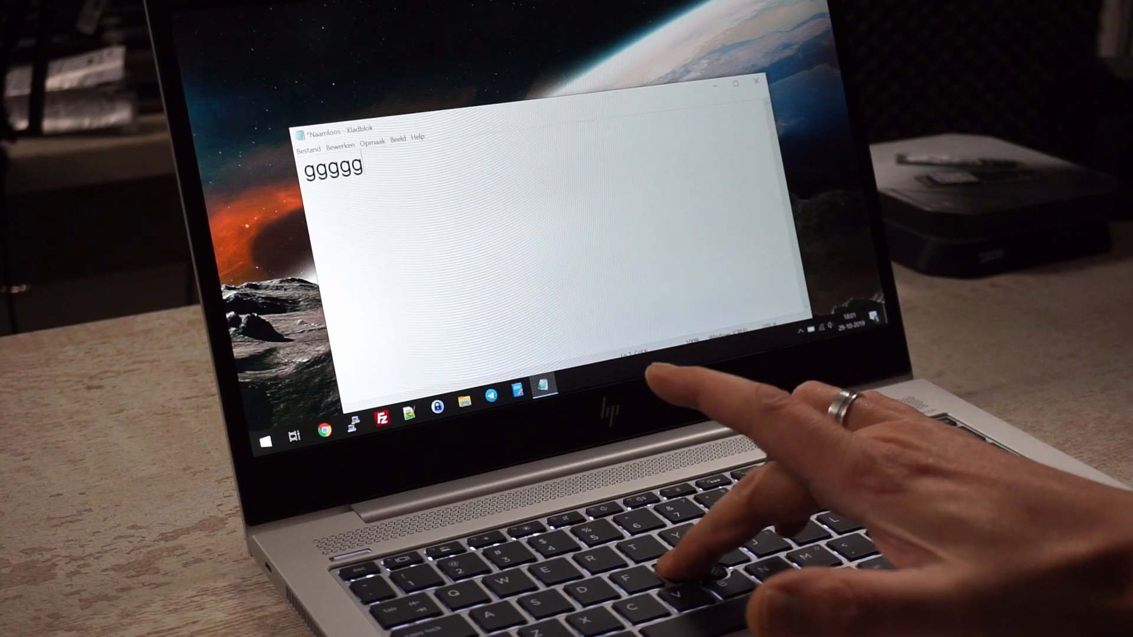
{"action": "type", "text": "ggggggggggggggggggg"}
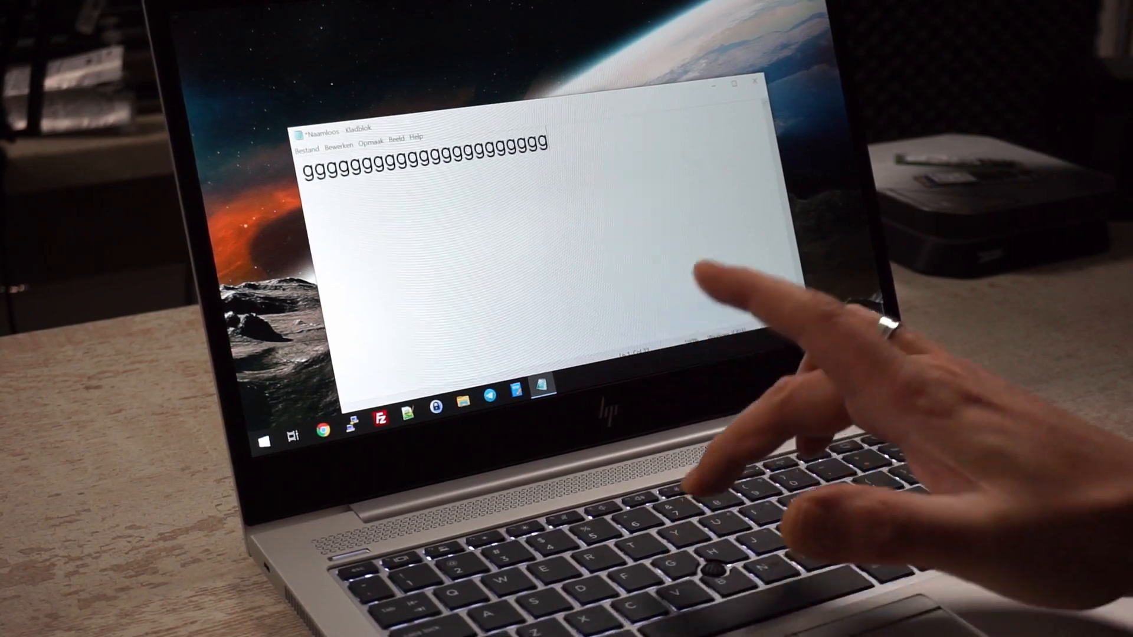